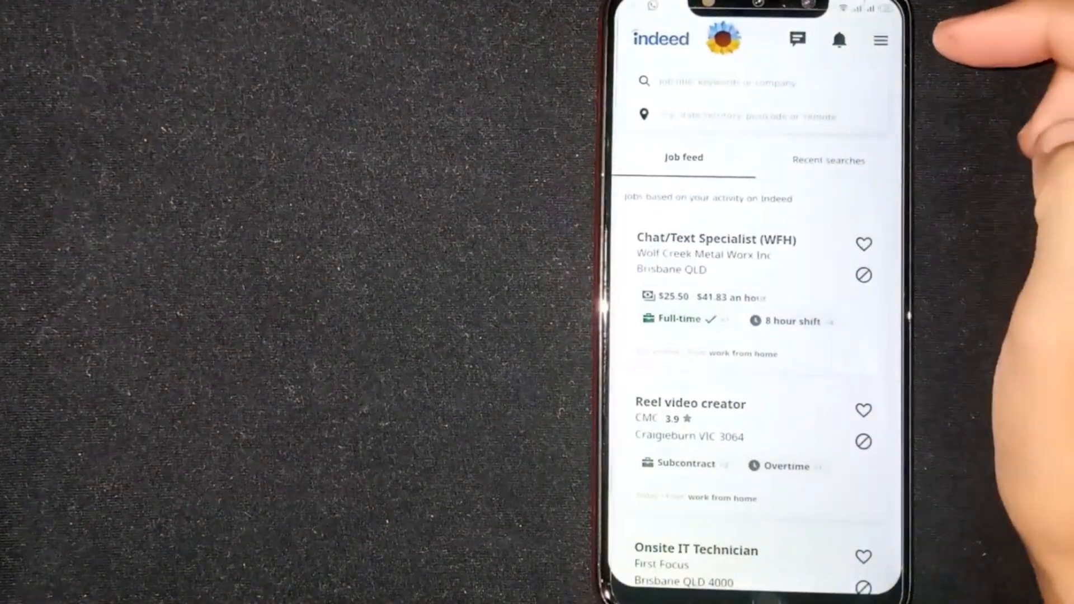
Step: Show Indeed's main menu listing Find jobs, Profile, My jobs, Settings and Help Centre
click(881, 41)
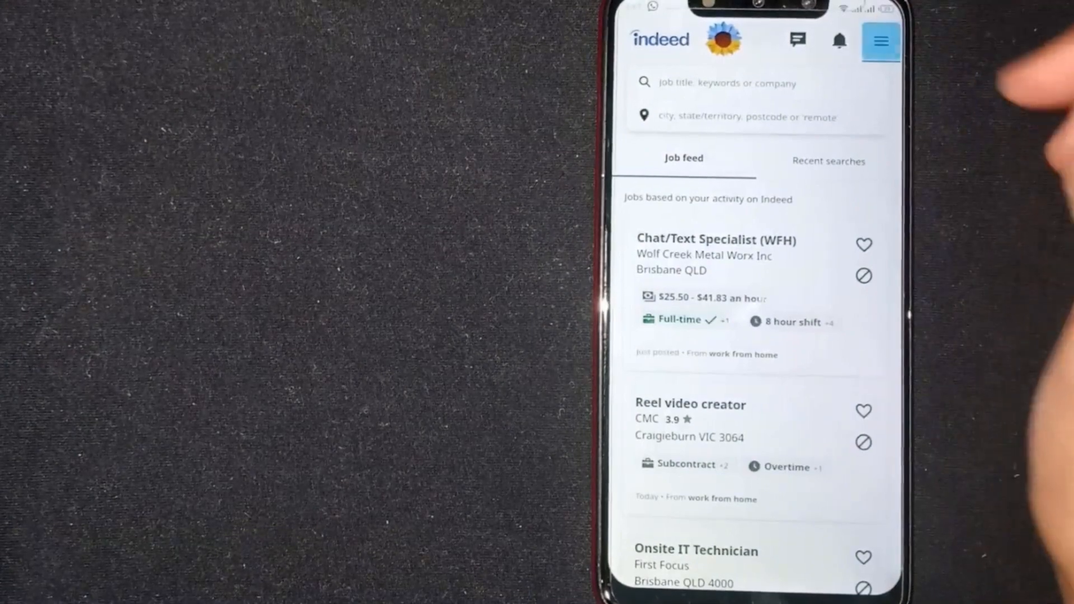
click(880, 40)
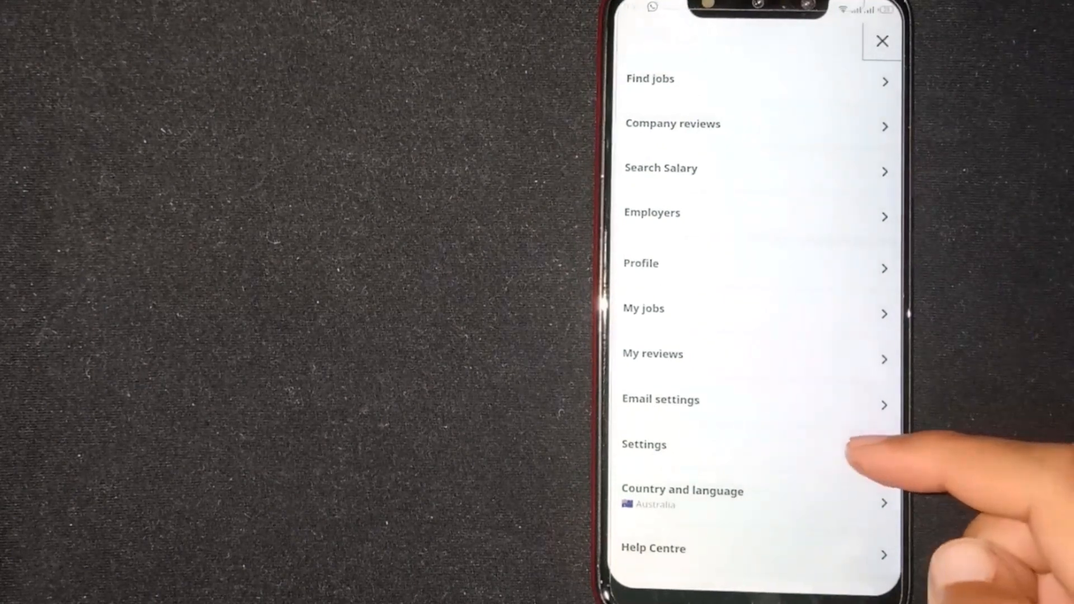
Step: Go to Settings, then Account settings with account type, email, password and phone options
click(643, 444)
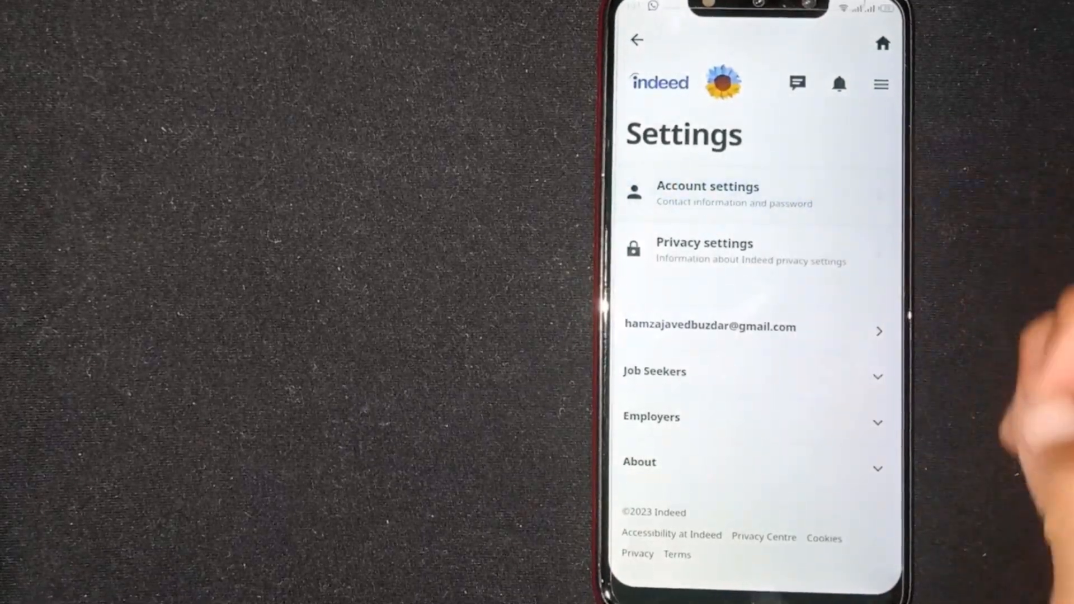
click(707, 187)
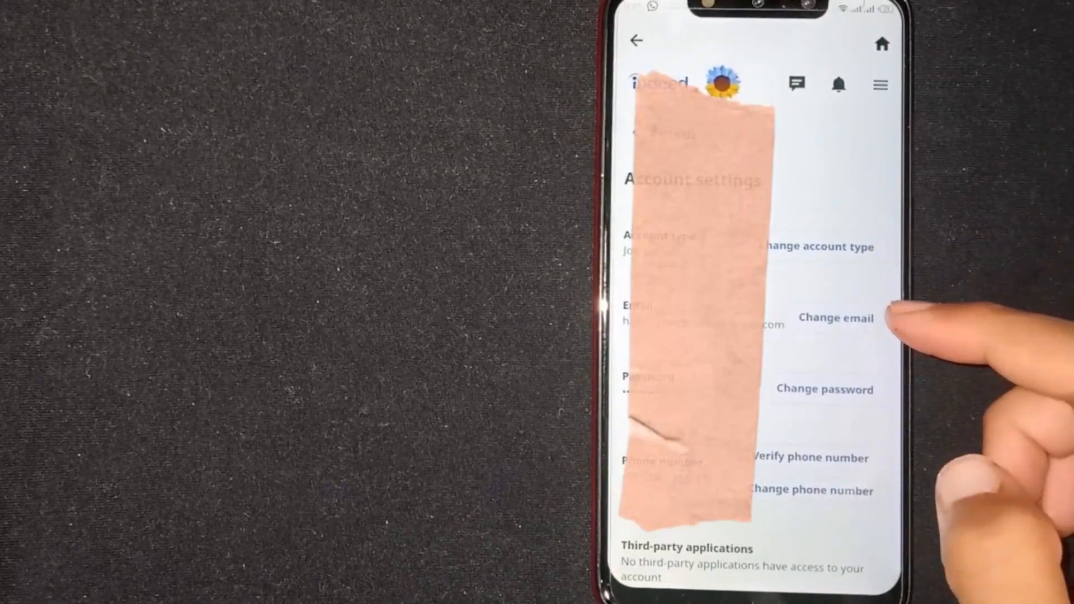
Step: Begin changing the account email, reaching the new-email and current-password form
click(835, 317)
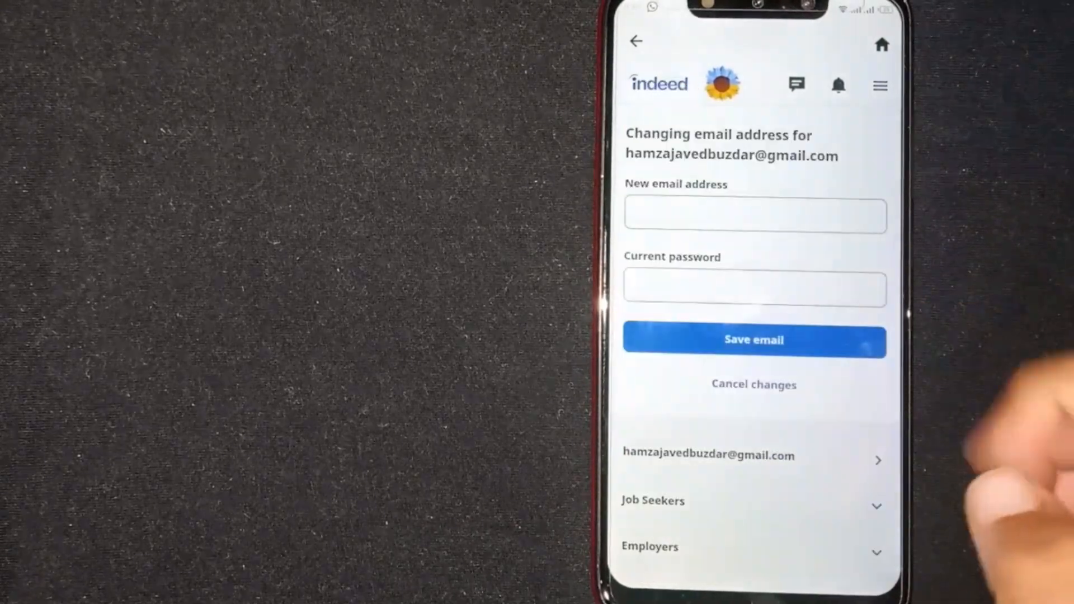
mouse_move(753, 216)
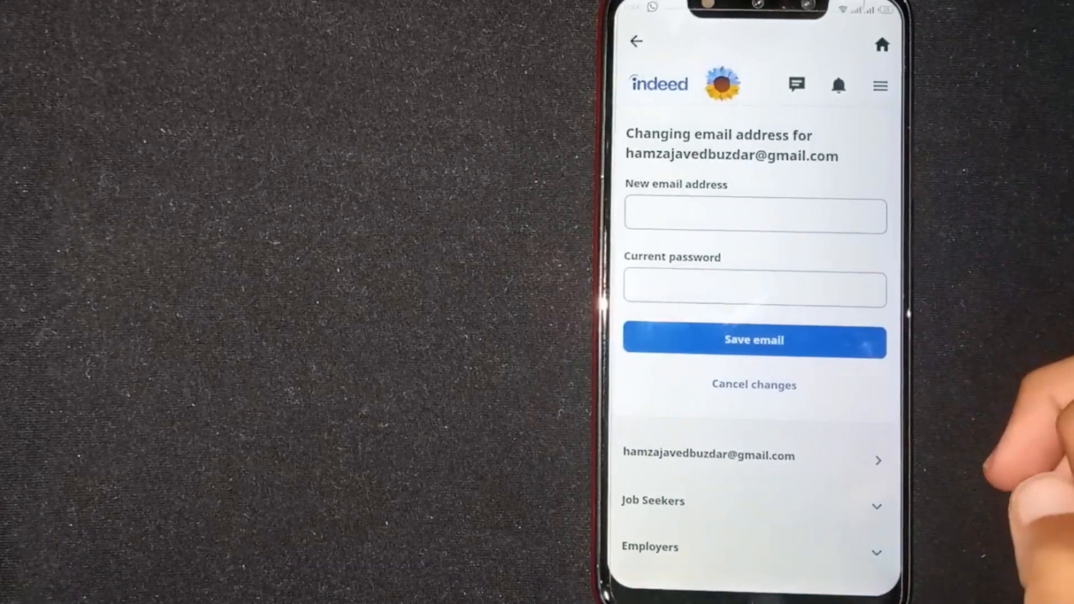
mouse_move(972, 377)
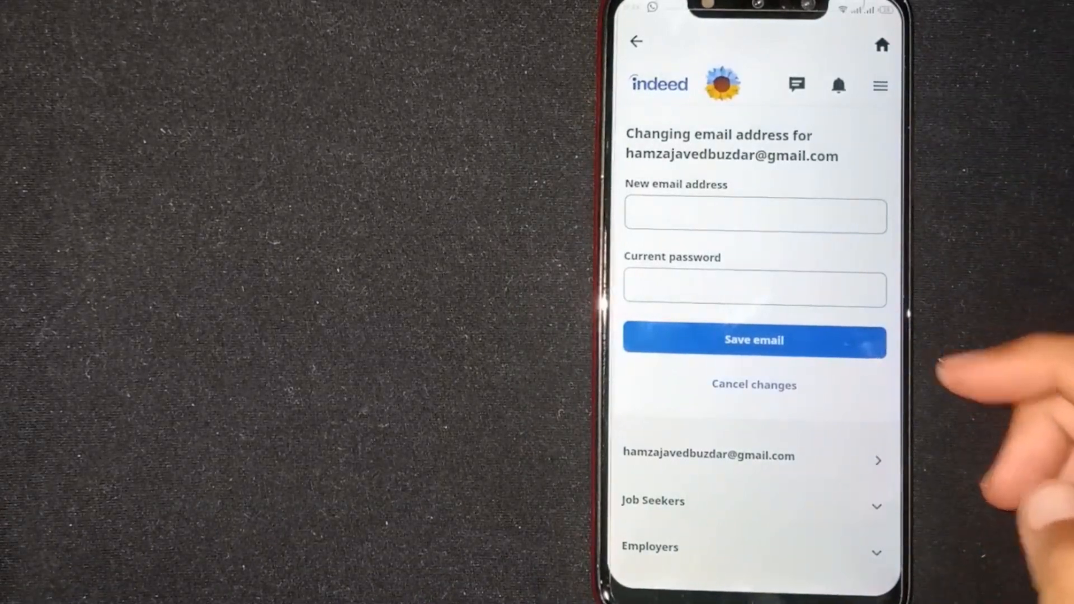